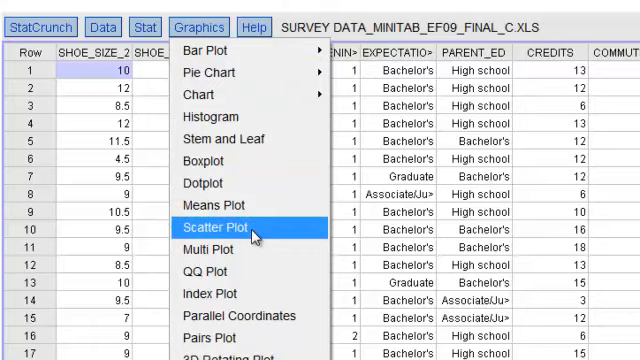
# Step: Open the Scatter Plot setup from the Graphics menu for the survey data
pyautogui.click(213, 229)
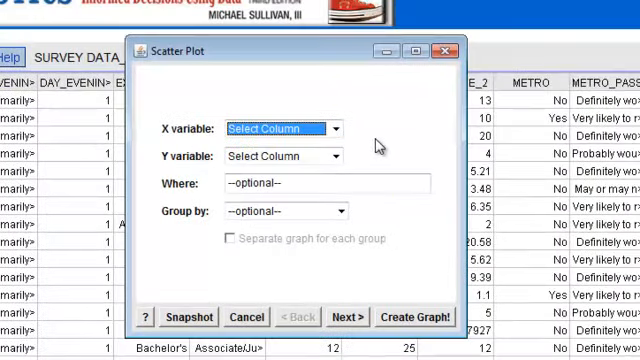
pyautogui.moveTo(372, 144)
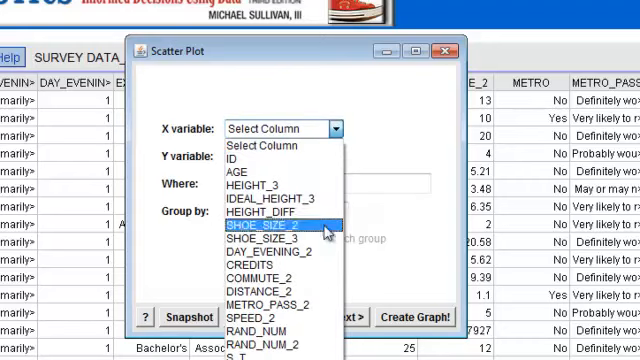
pyautogui.moveTo(280, 297)
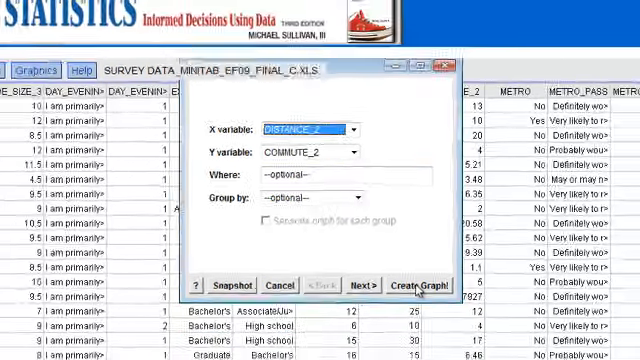
# Step: Create the scatter plot of COMMUTE_2 against DISTANCE_2
pyautogui.click(433, 285)
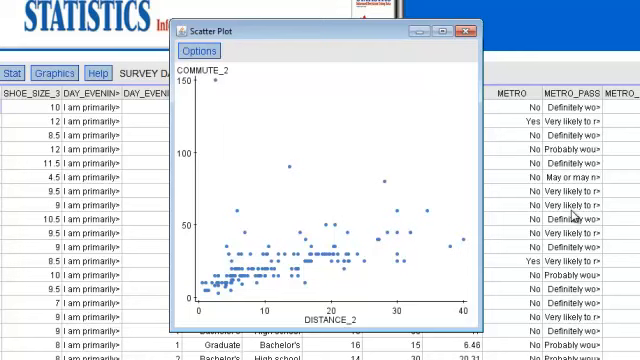
pyautogui.moveTo(573, 215)
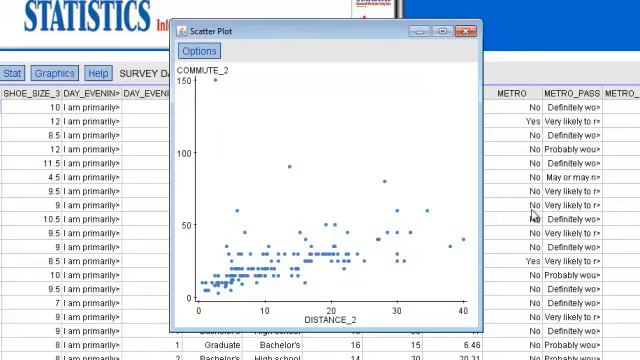
pyautogui.moveTo(389, 323)
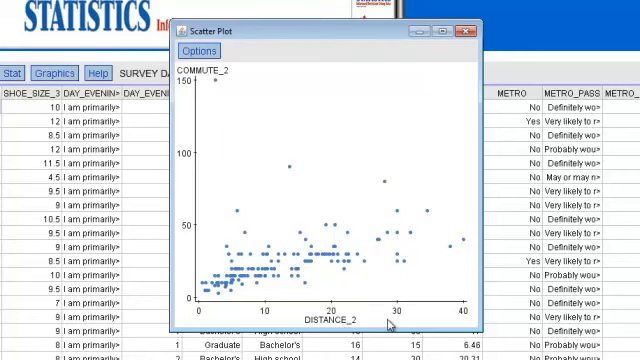
pyautogui.moveTo(392, 324)
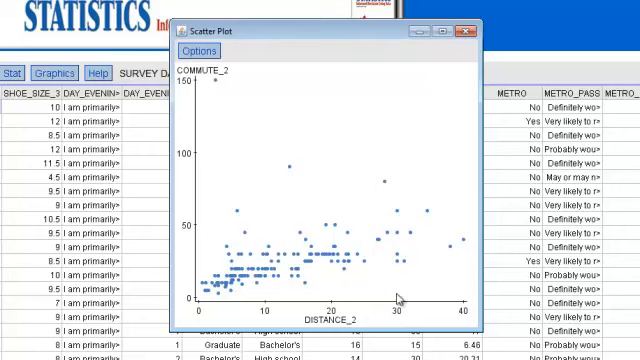